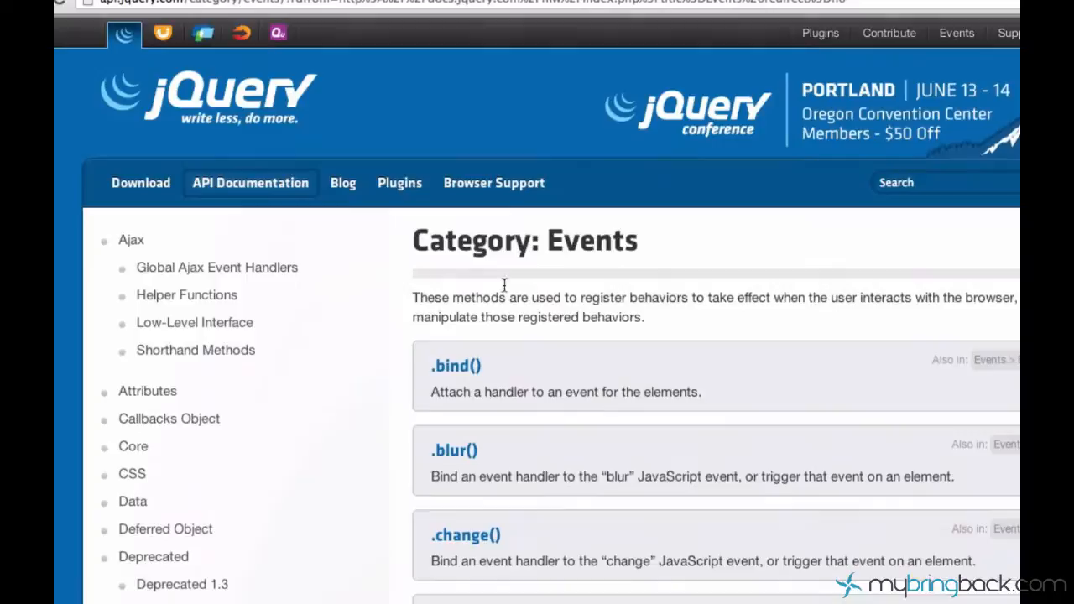
Find the .click() entry on the jQuery Events page and read its documentation.
scroll(down, 3)
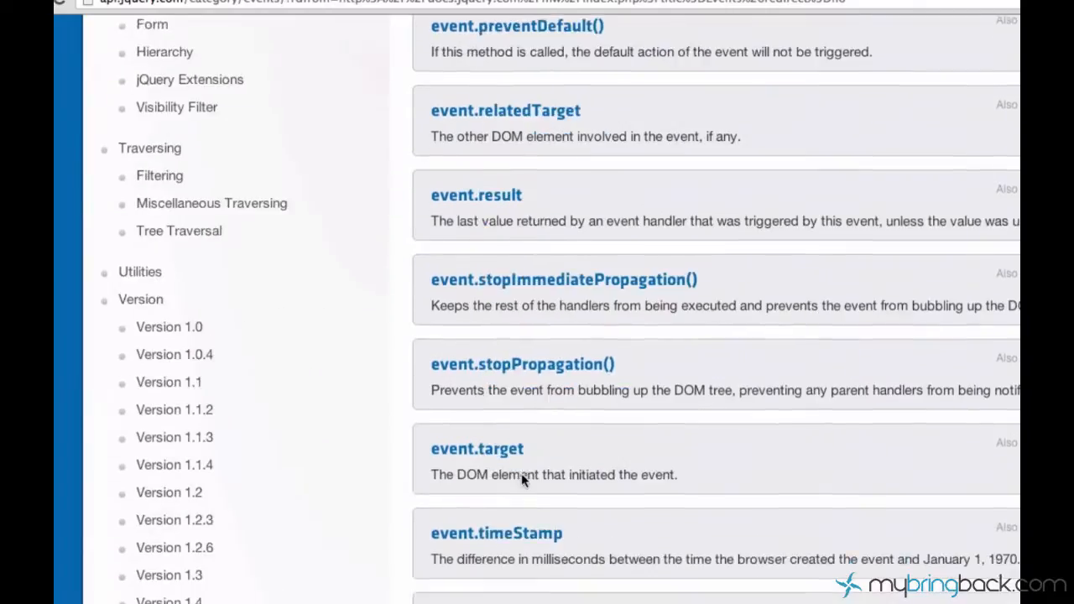
scroll(down, 3)
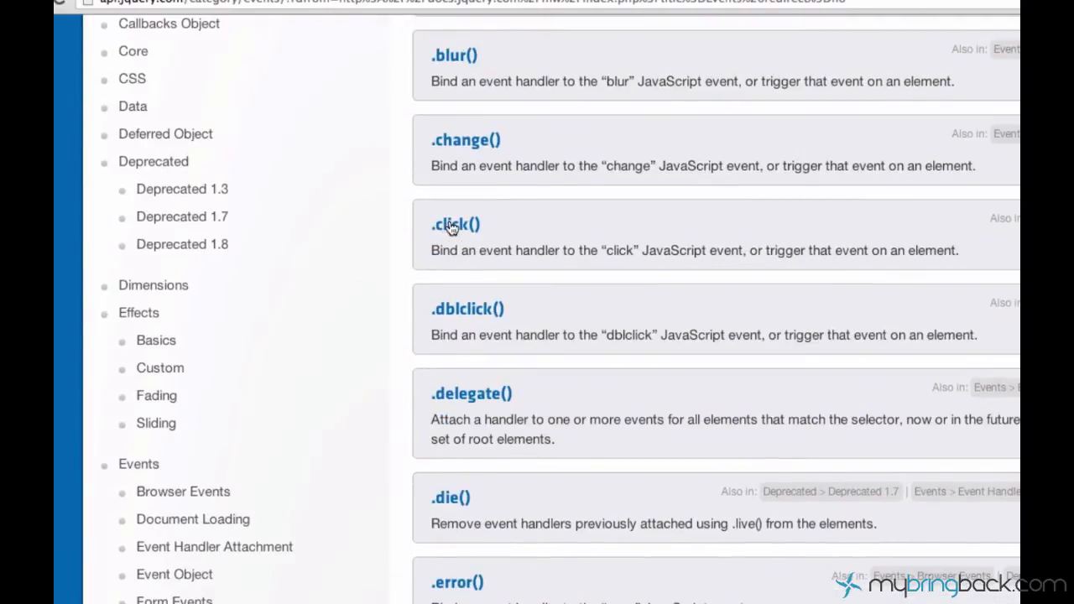
click(454, 224)
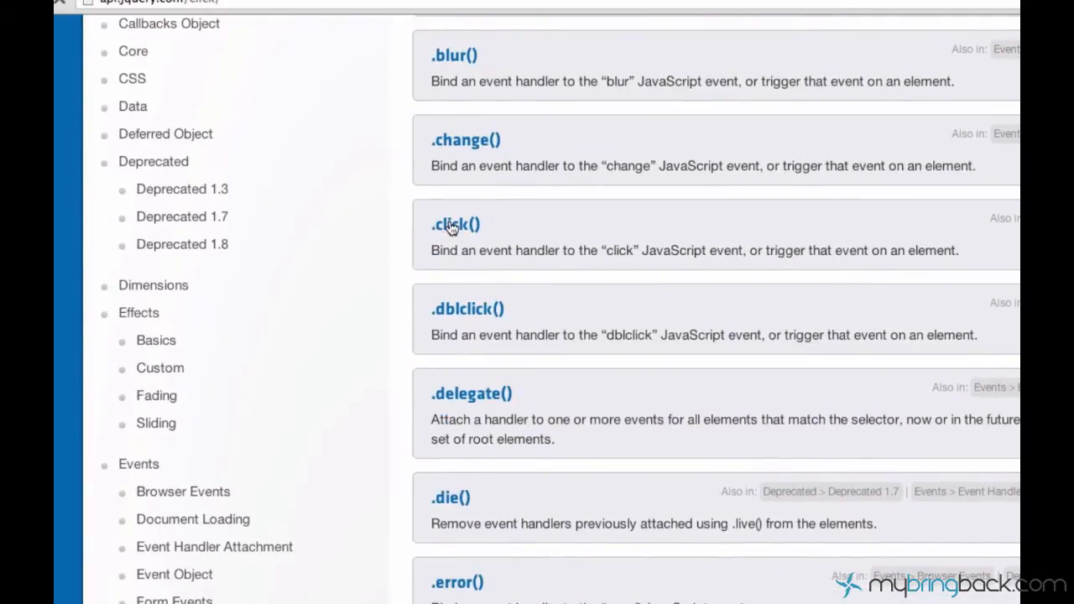
click(454, 224)
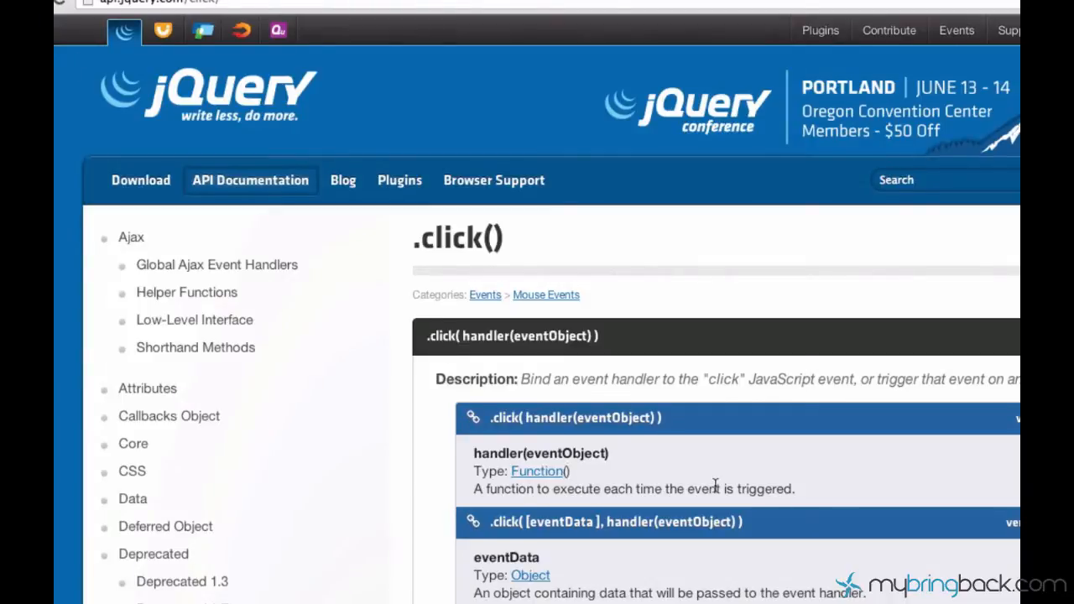
scroll(down, 3)
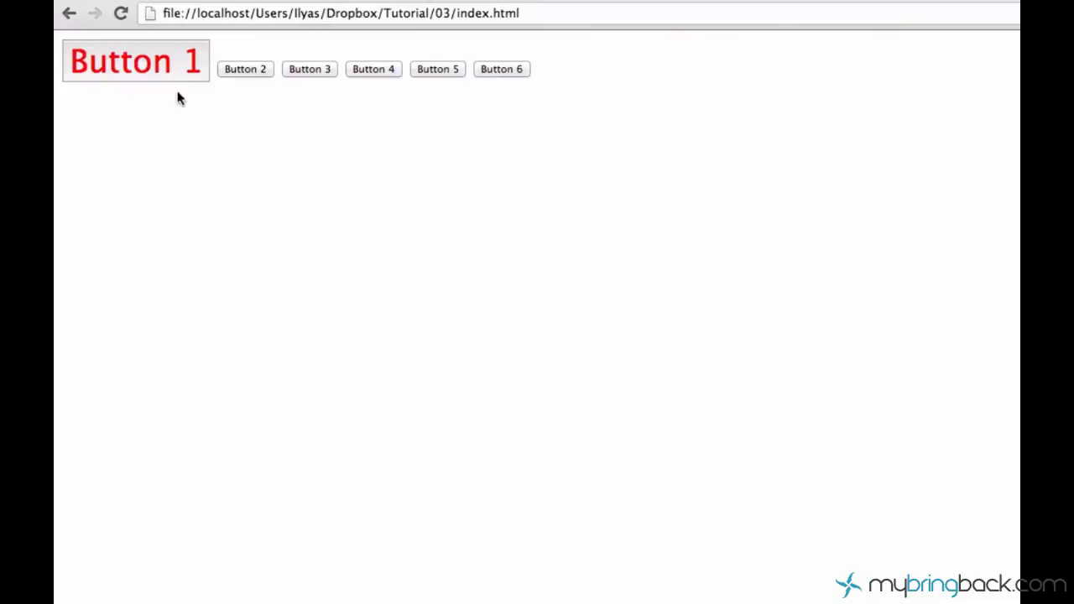
mouse_move(119, 89)
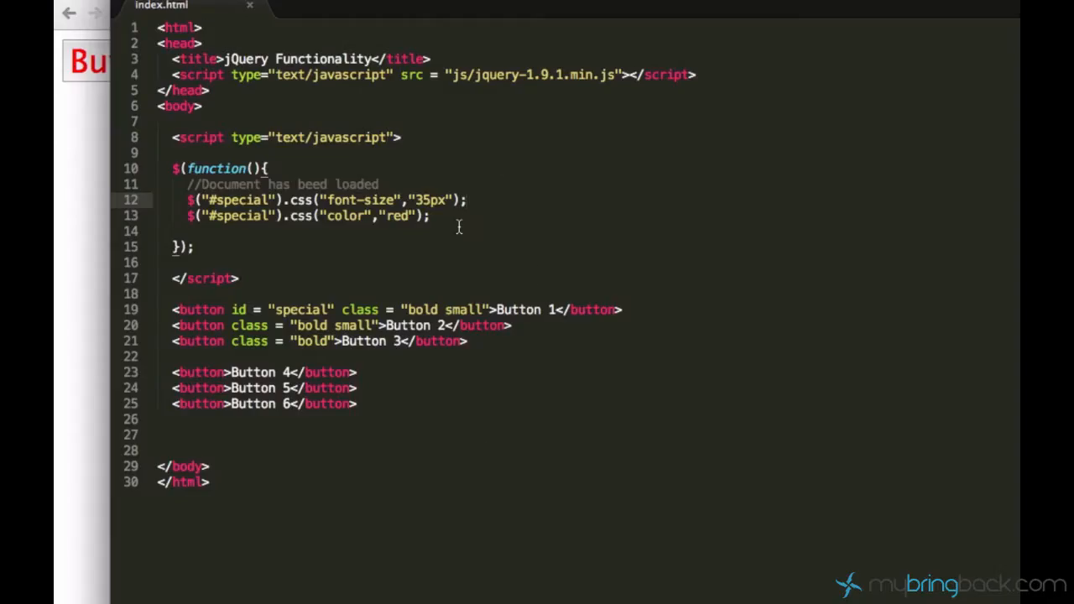
Below the css lines, write $("#special").click(function(){ }); with an empty body line.
key(Enter)
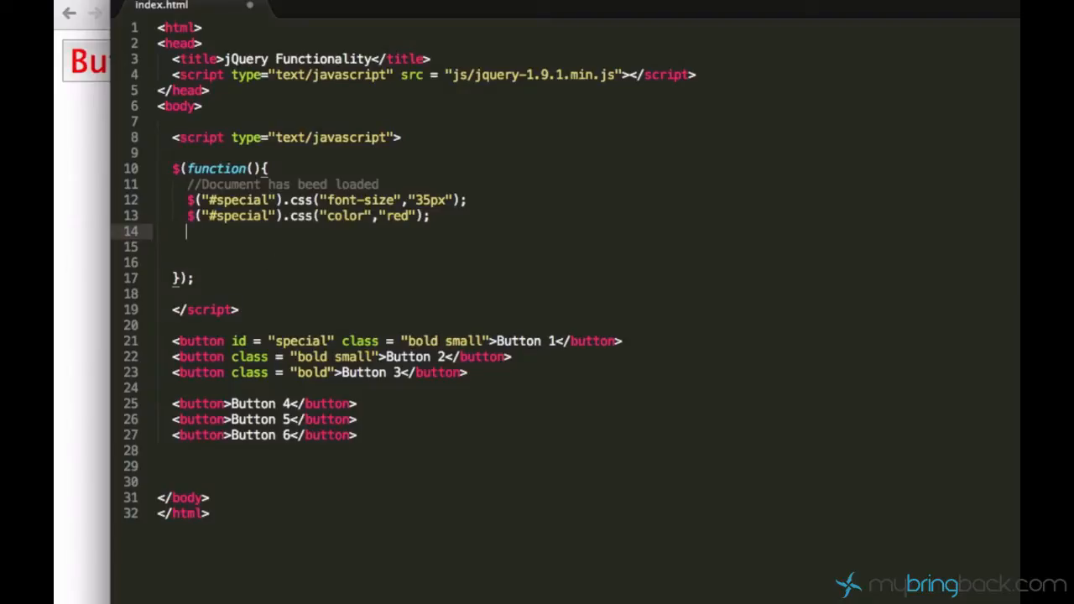
text($())
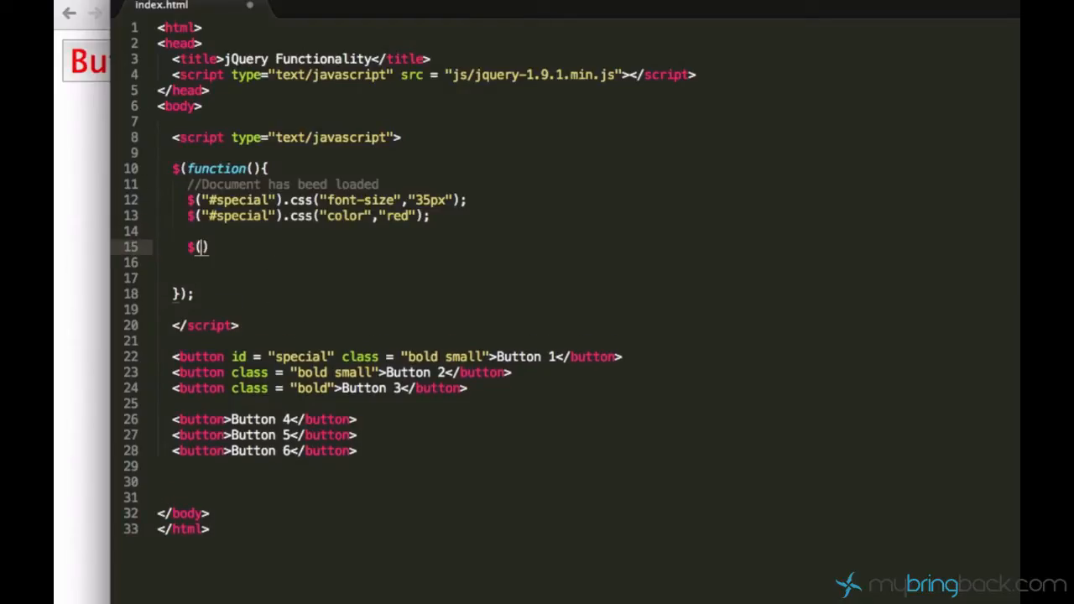
text("#special")
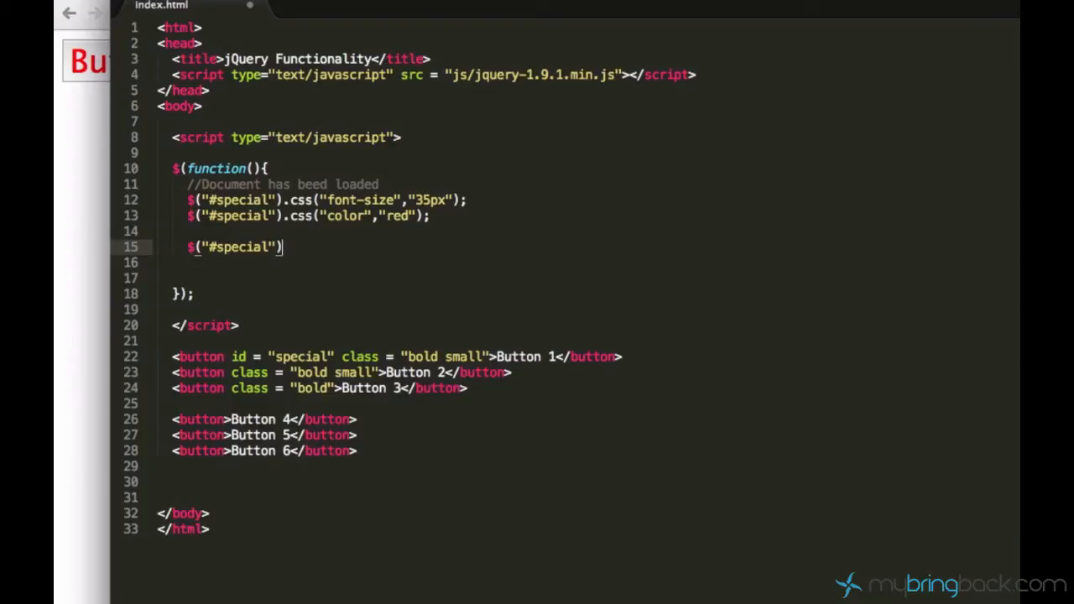
text(.)
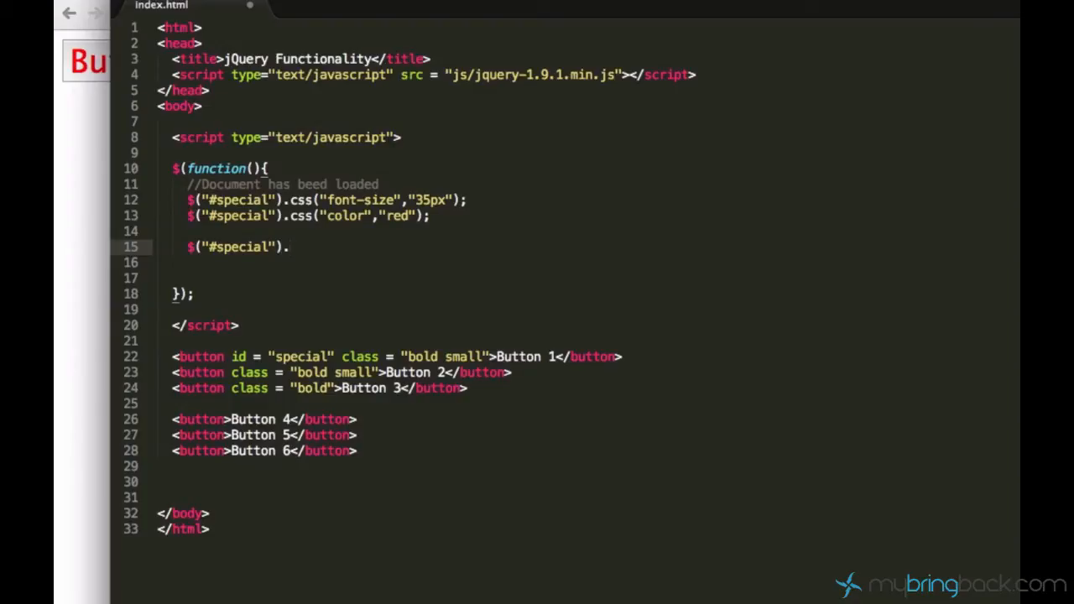
text(click)
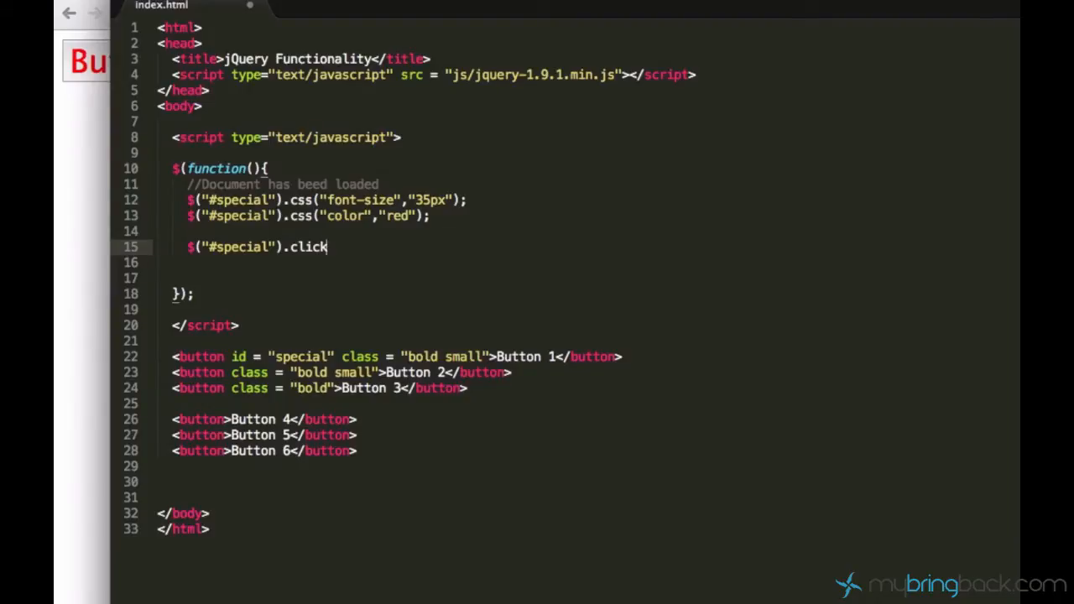
text(())
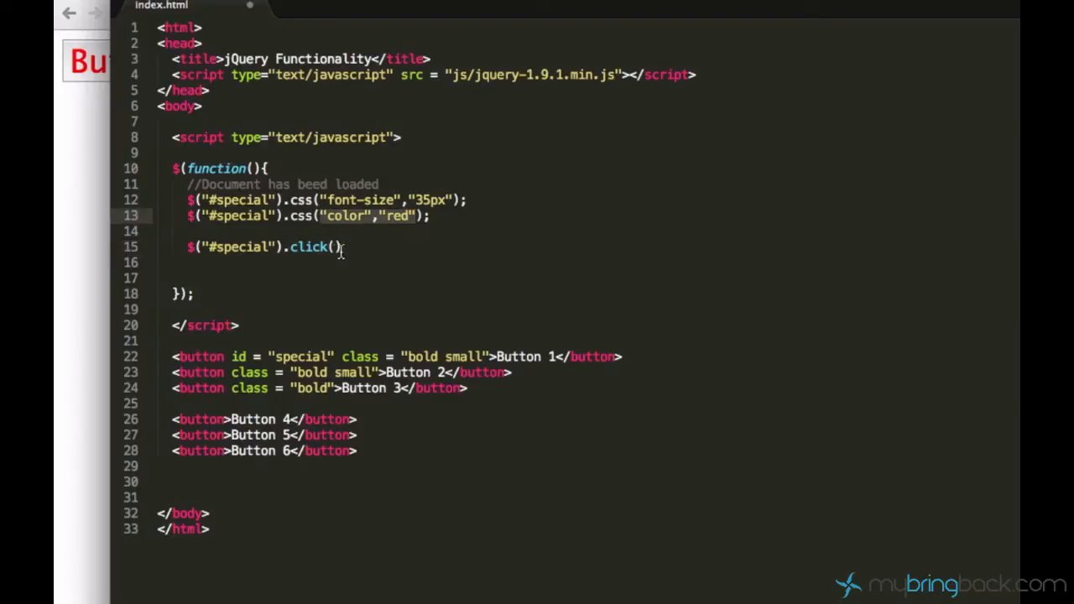
text(function()
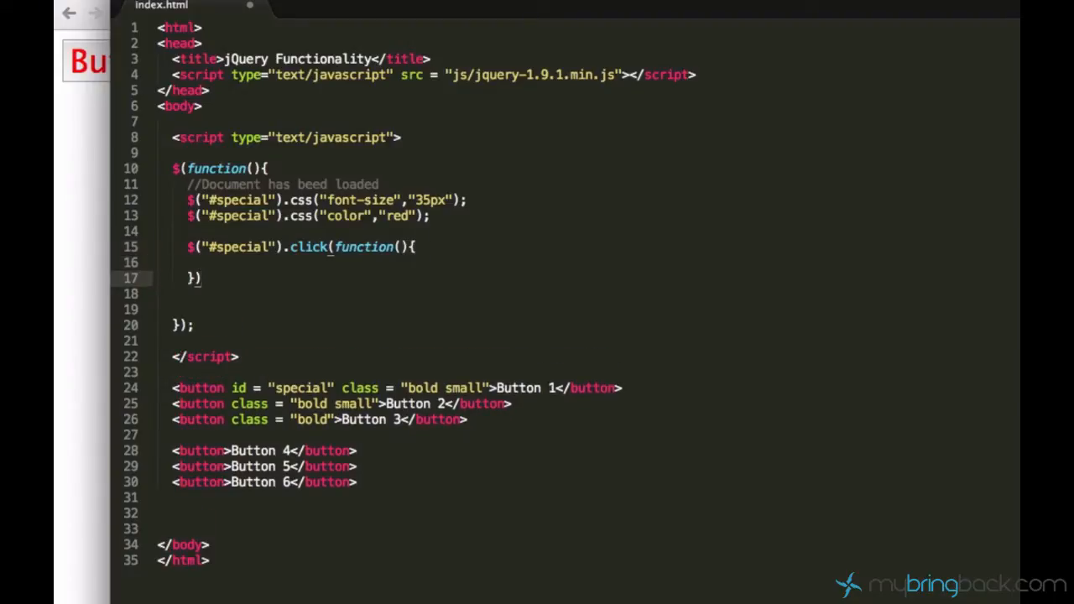
text();)
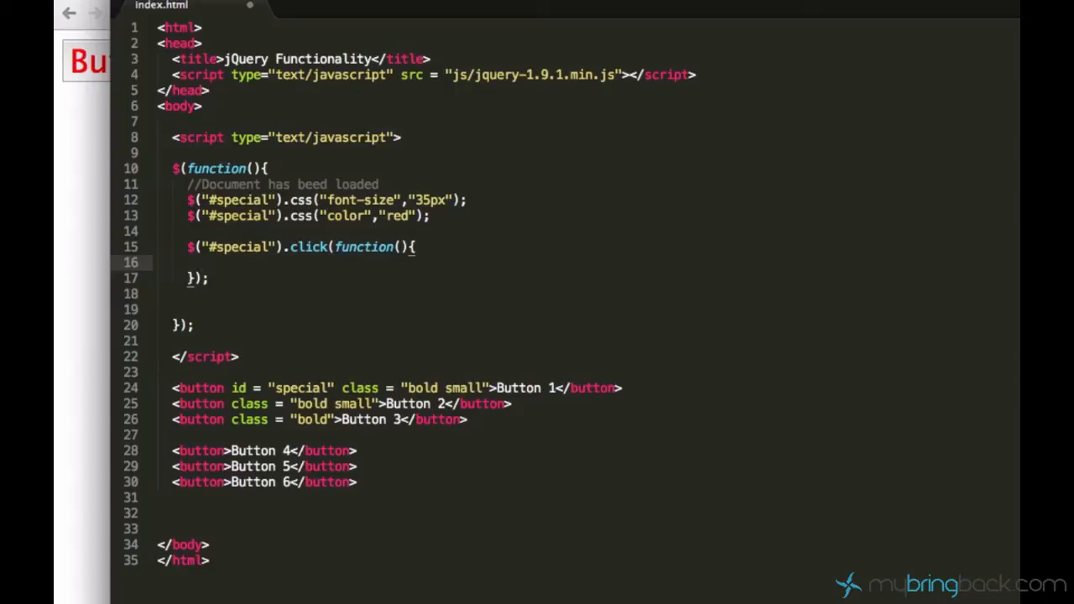
key(enter)
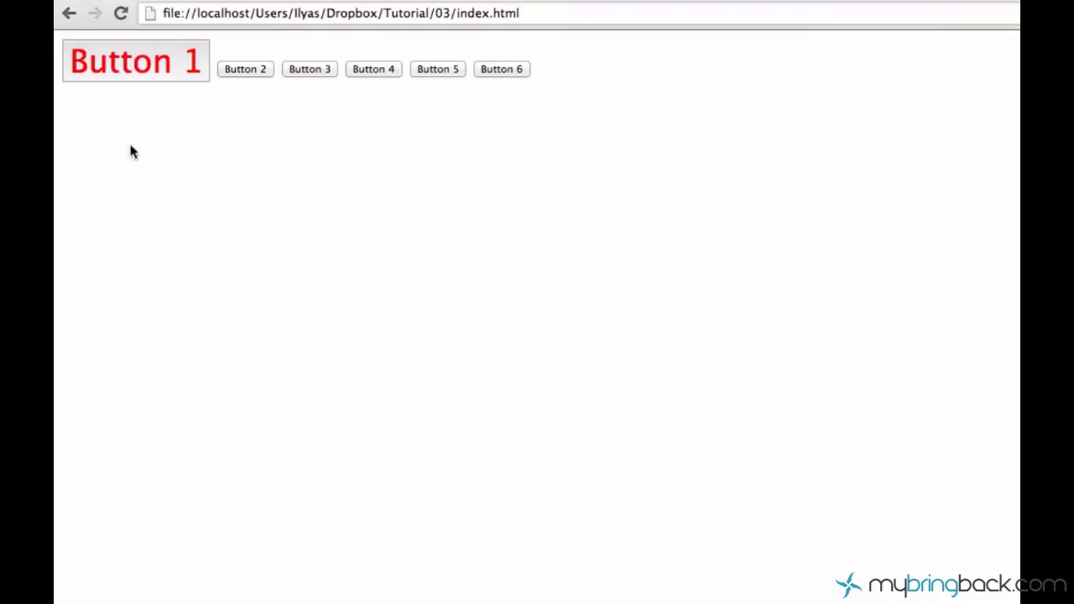
mouse_move(255, 77)
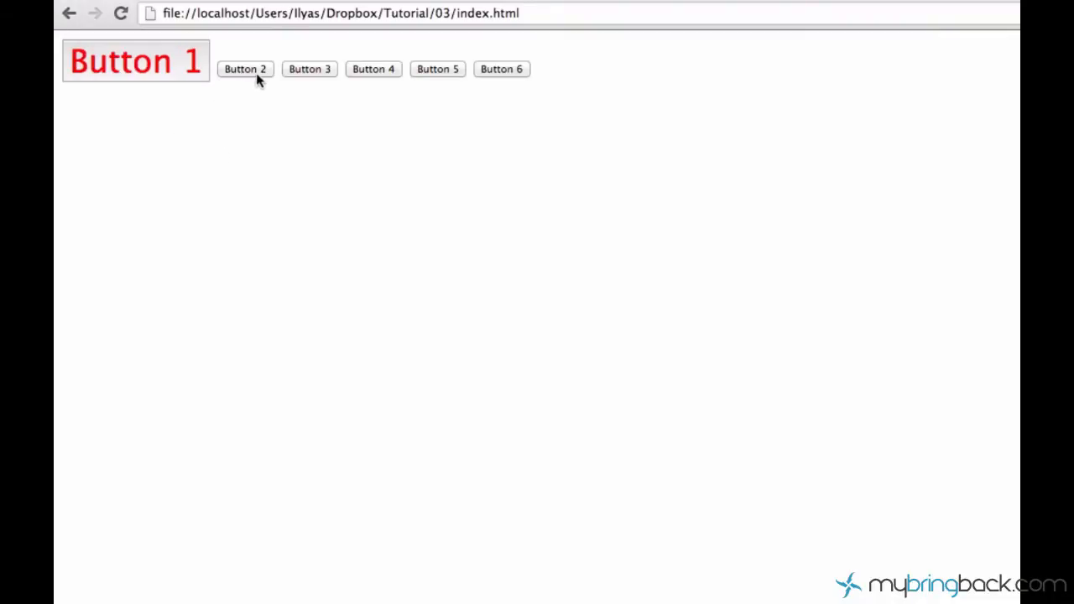
mouse_move(152, 85)
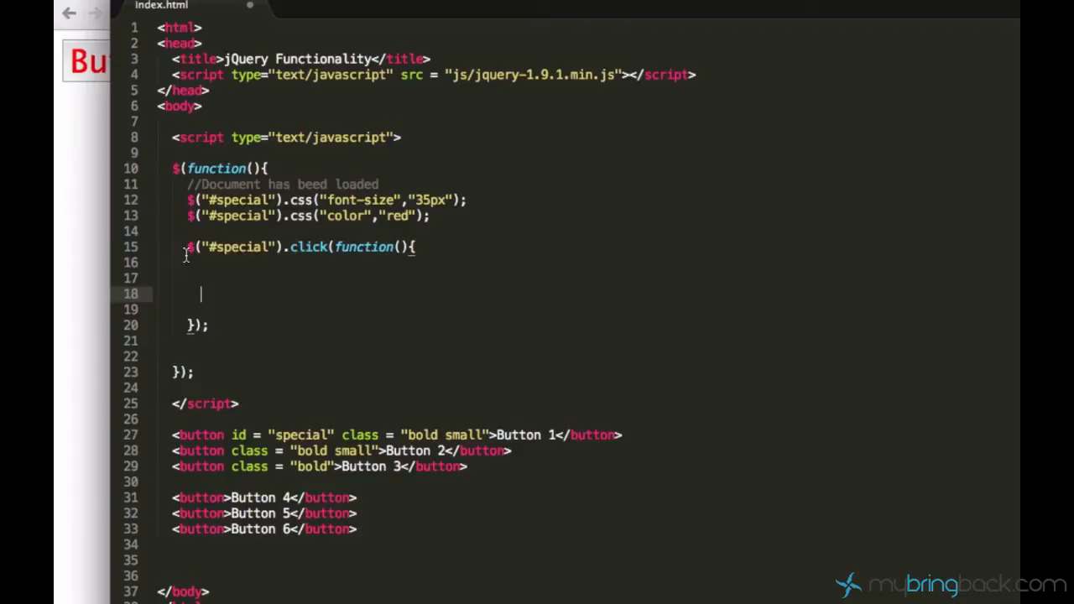
mouse_move(265, 332)
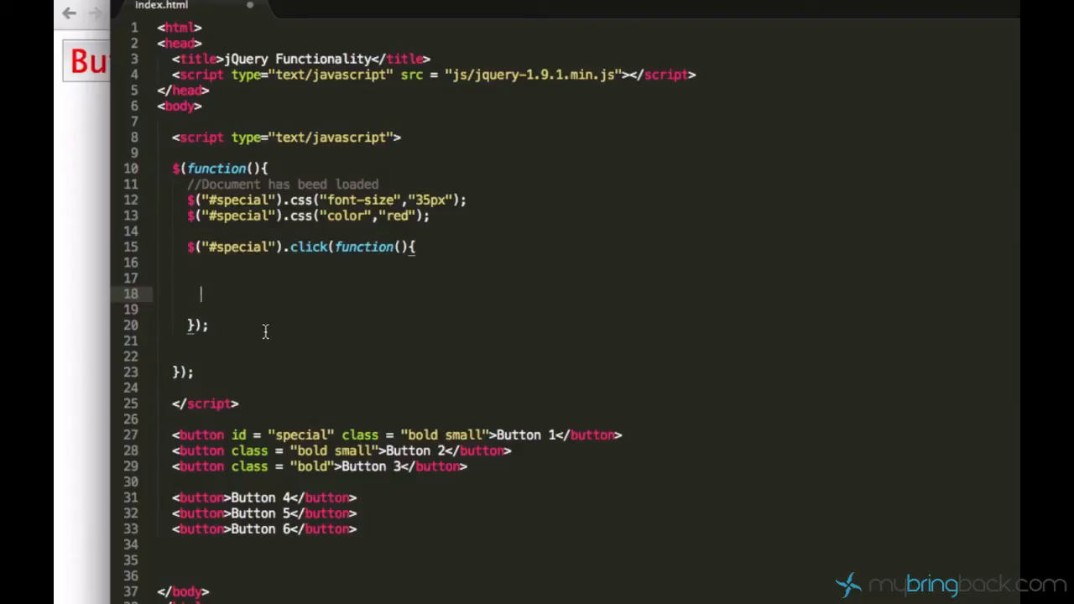
Inside the #special click handler, write $("button").hide();.
text($)
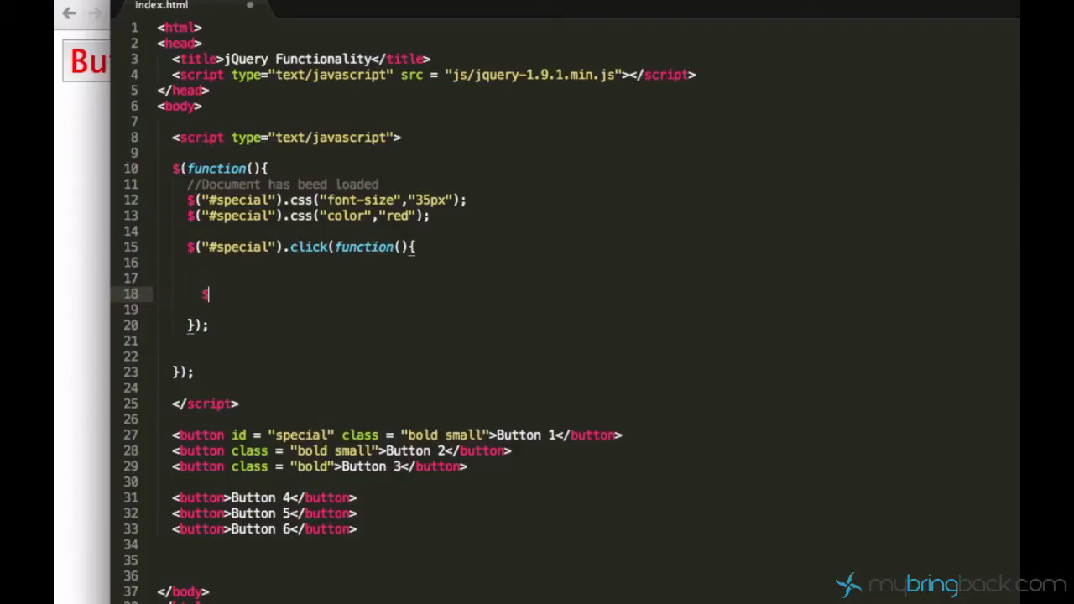
text($("butt"))
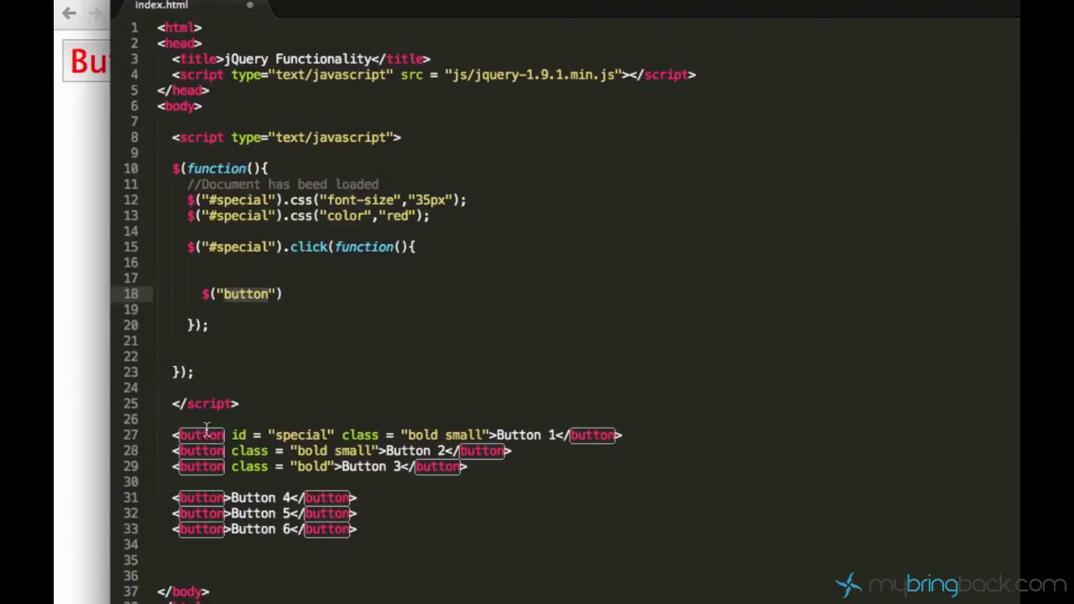
mouse_move(292, 361)
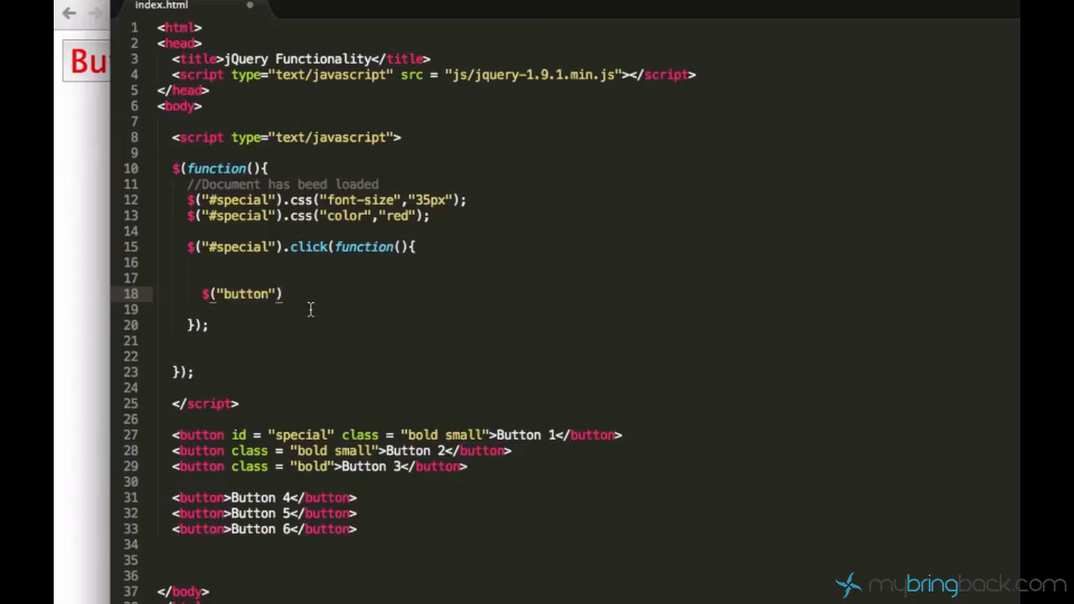
text(.j)
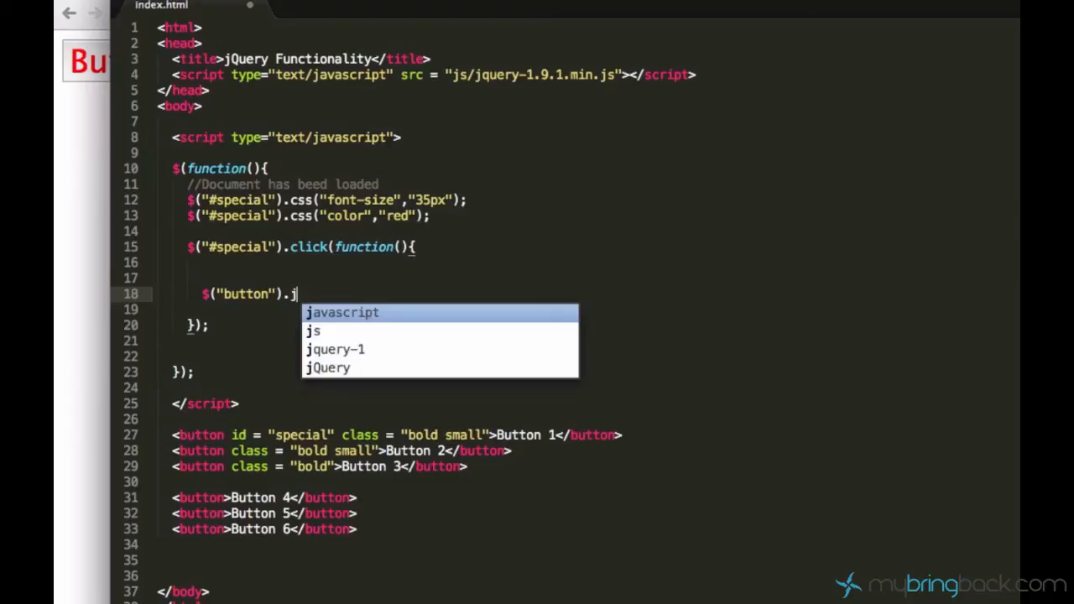
text(hide())
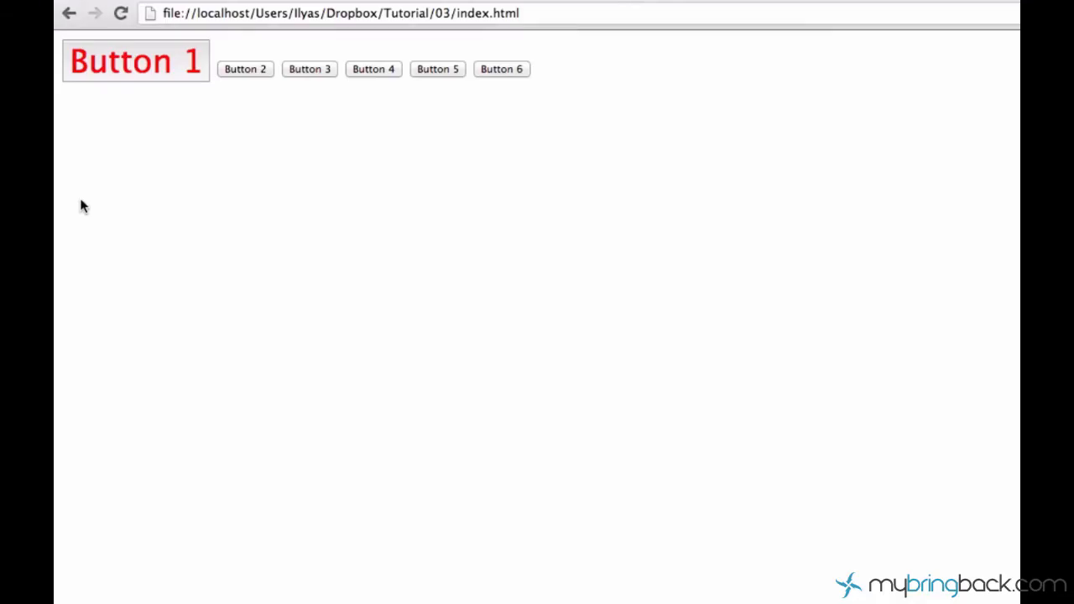
click(117, 15)
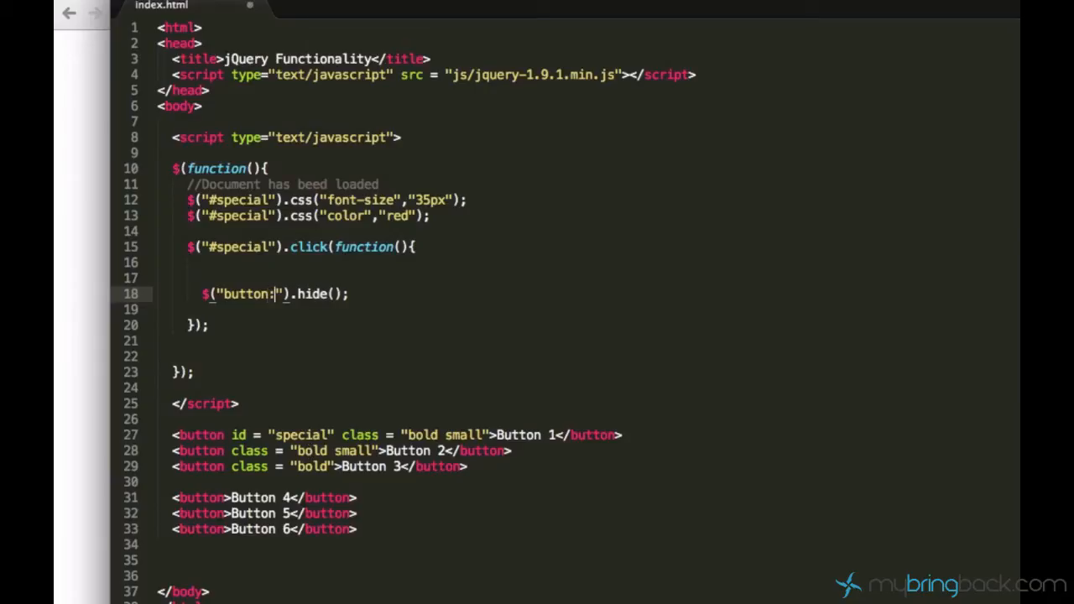
Change the hide() selector on line 18 to "button:not(#special)".
text(nq)
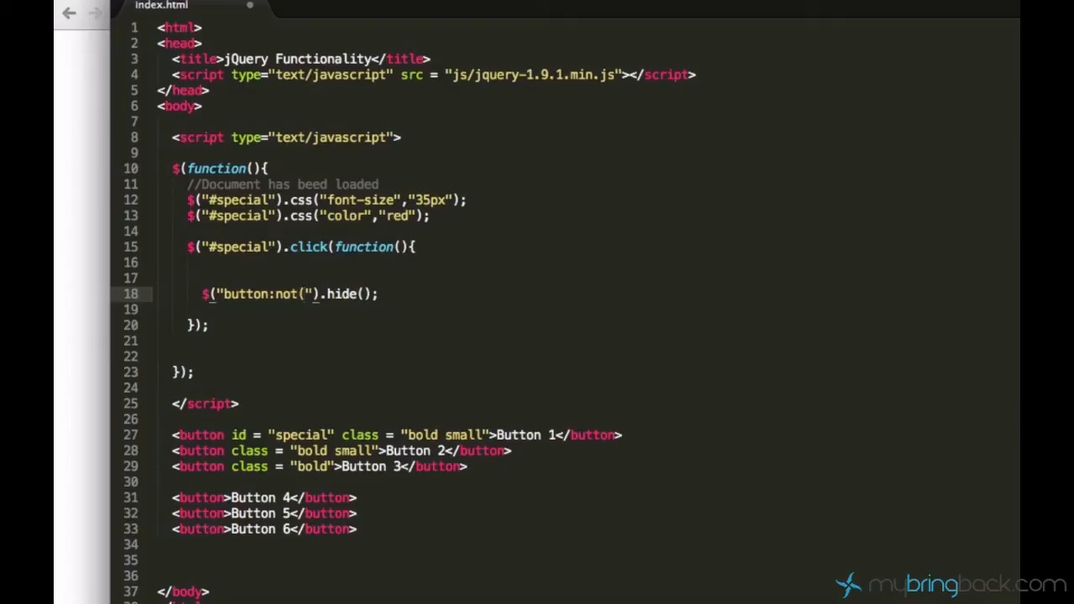
text())
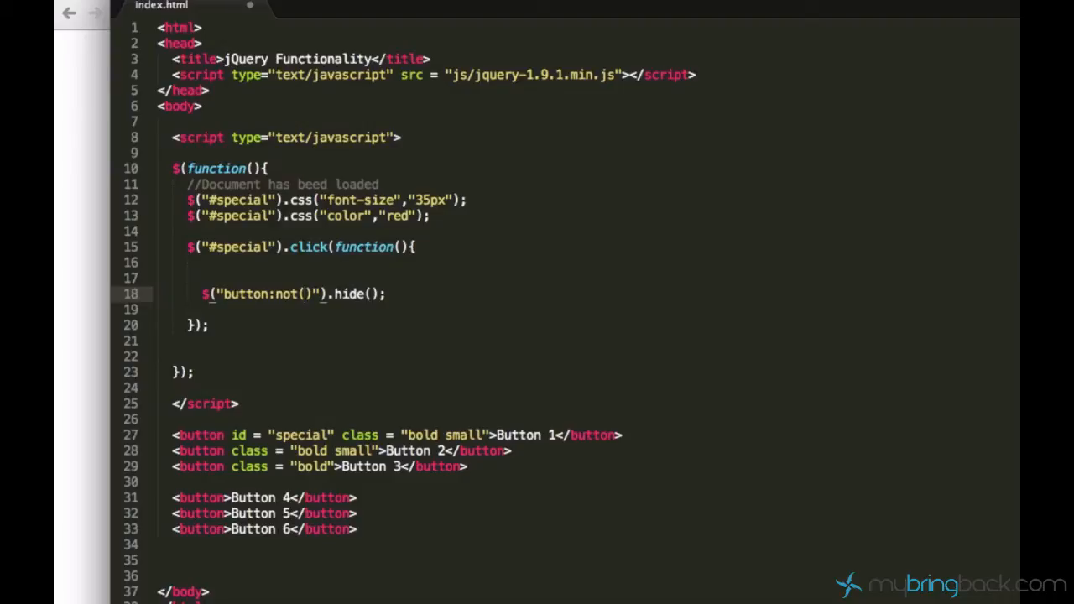
text(#)
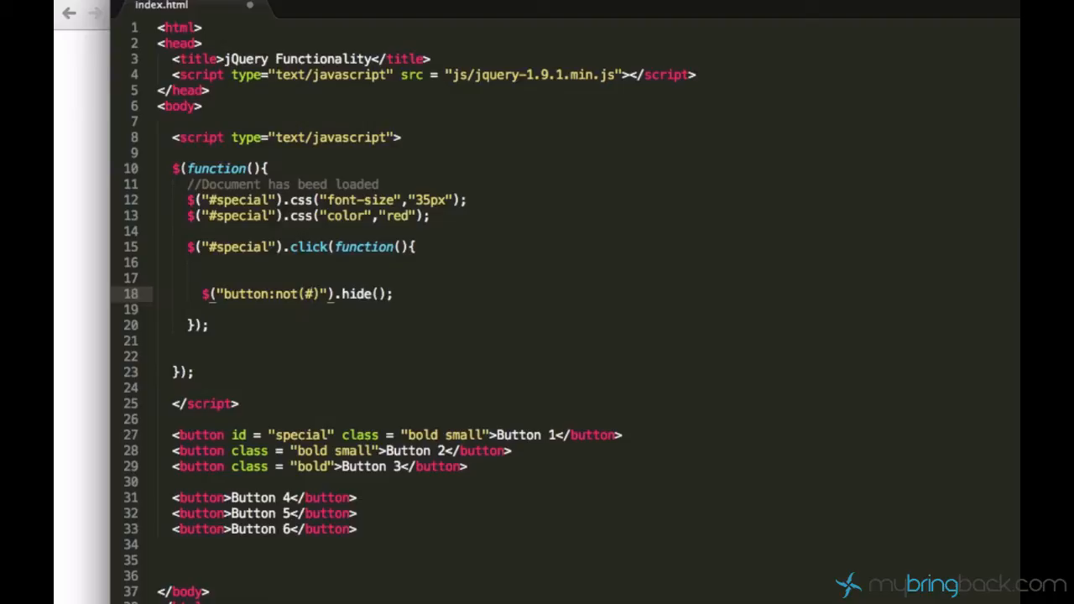
text(special)
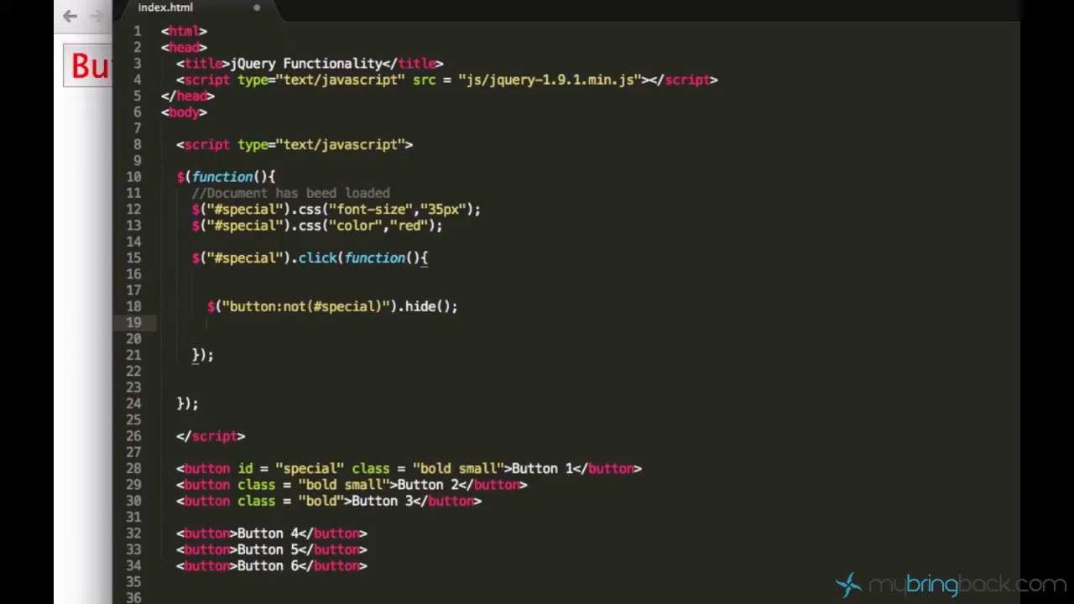
Below hide(), add $(this).css lines setting font-size to 12px and the text colour.
text($(this))
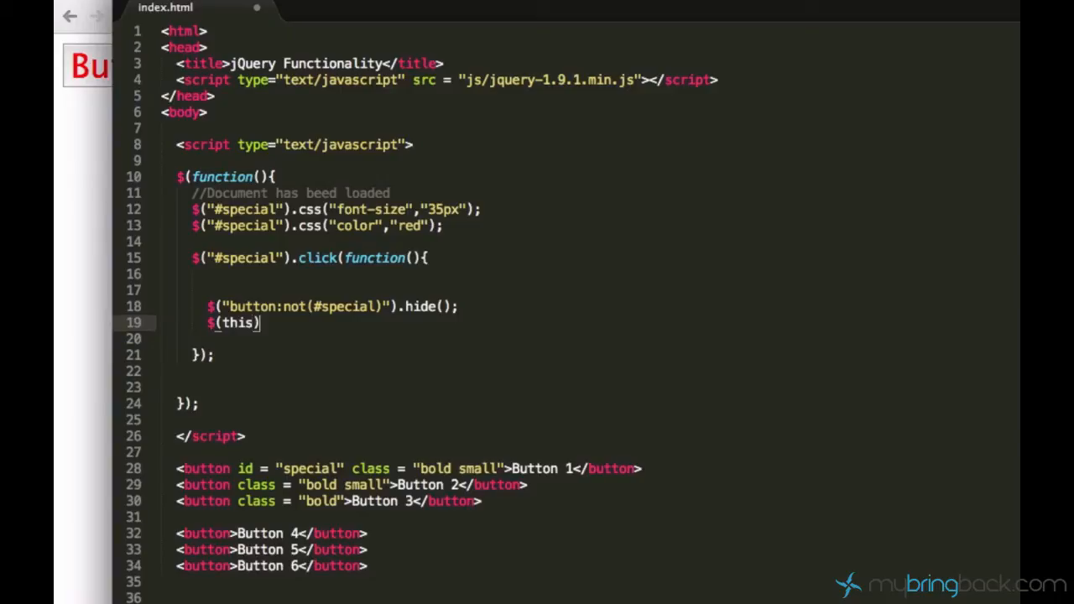
mouse_move(369, 405)
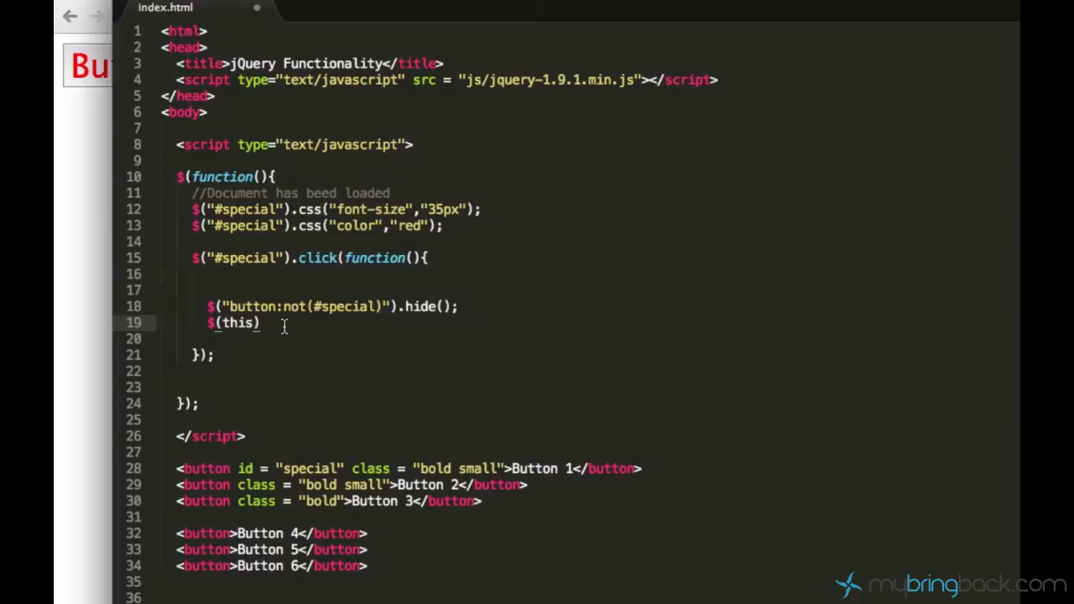
text(.)
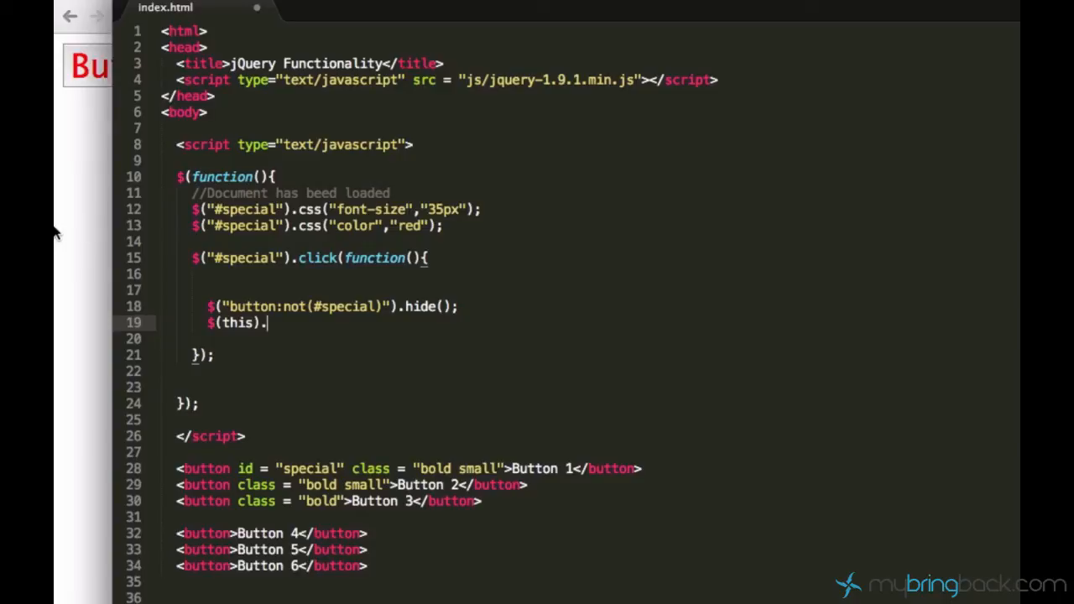
mouse_move(374, 410)
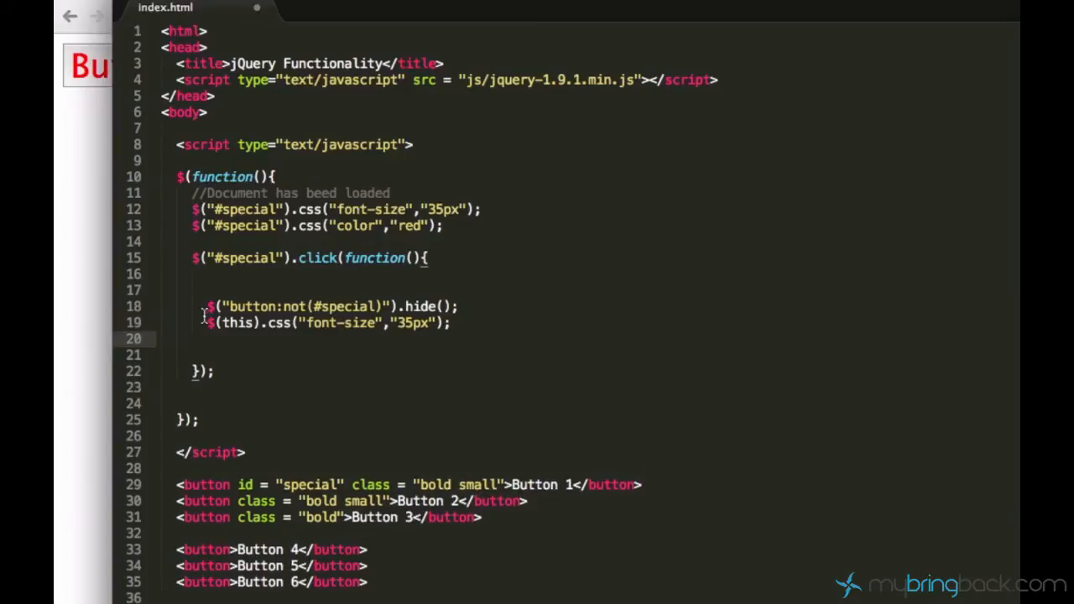
text($(this).css("color","red");)
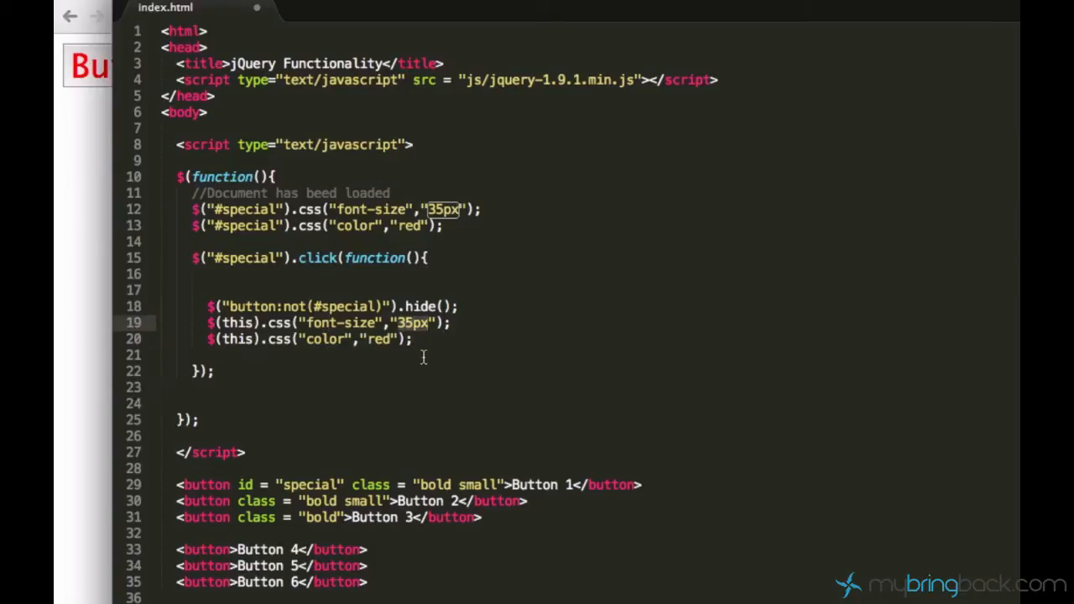
text(12px)
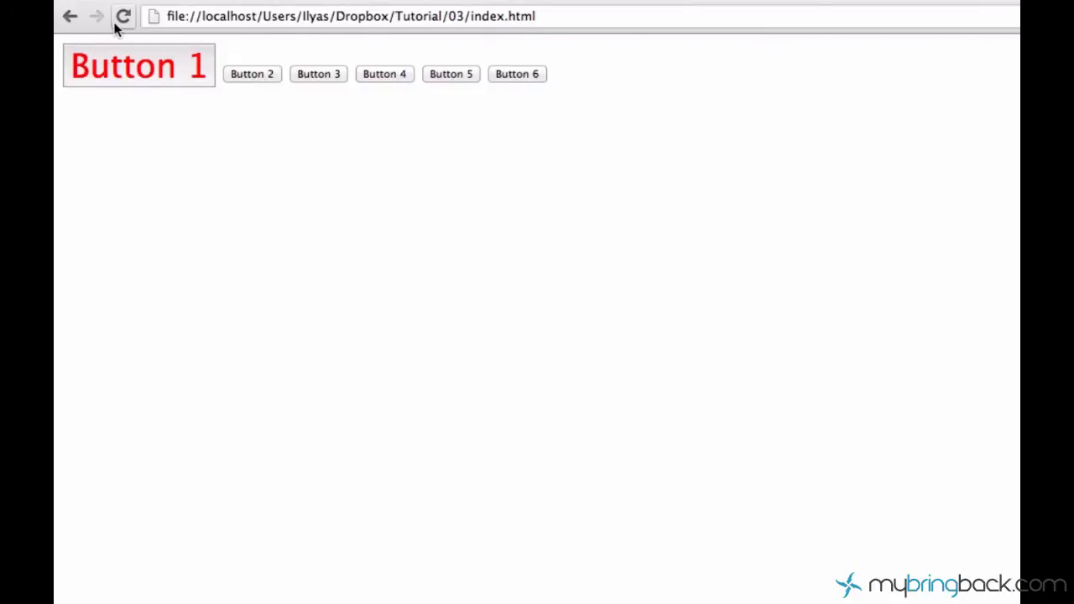
mouse_move(150, 168)
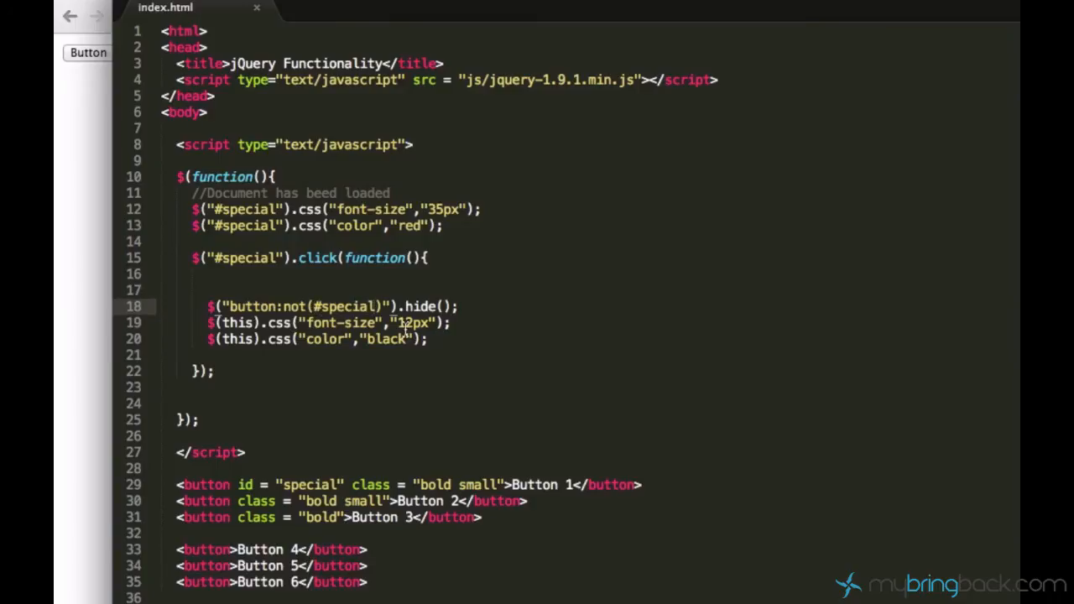
mouse_move(393, 345)
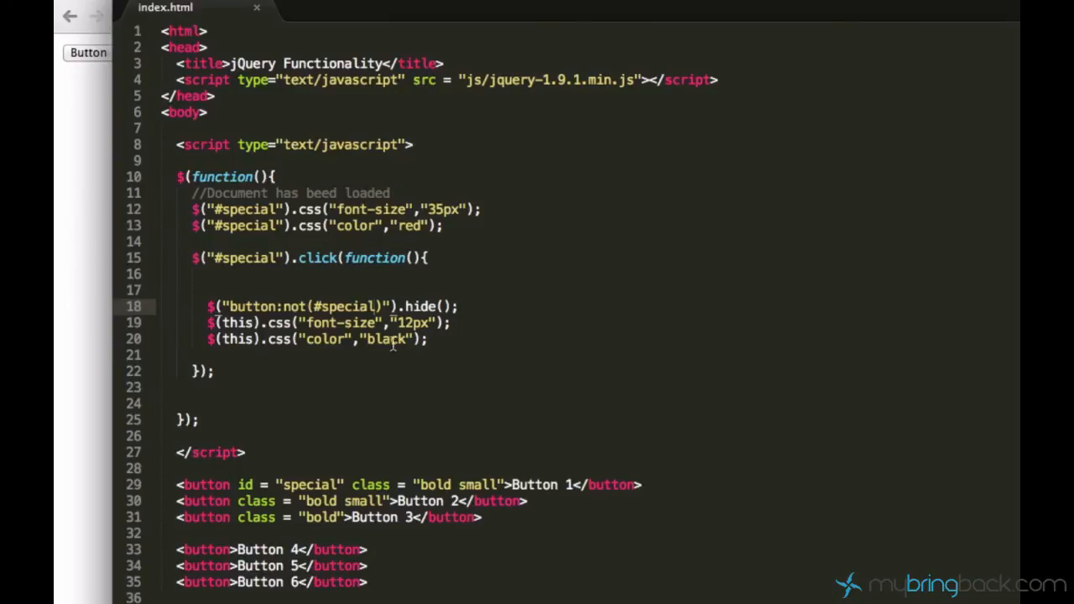